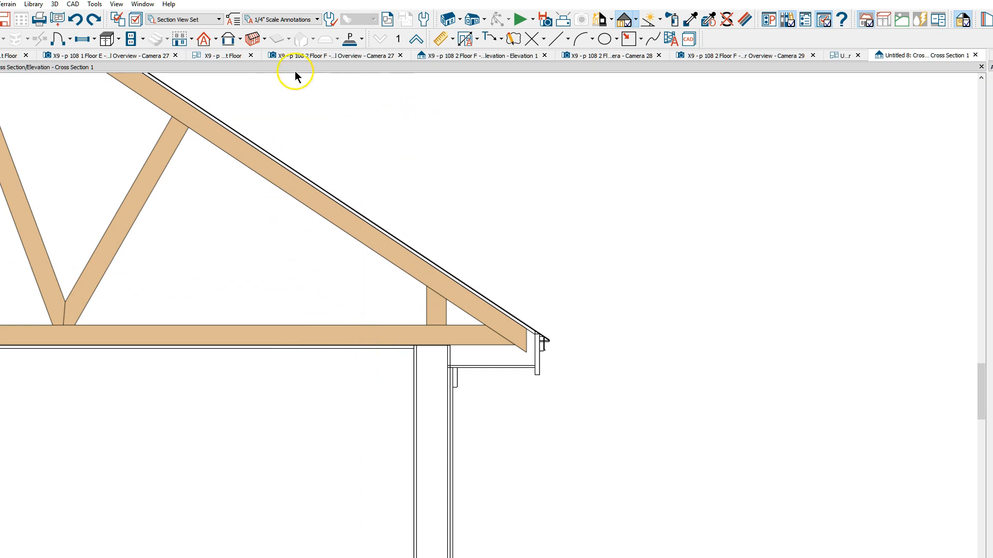
- Create a 2D CAD detail from the cross section and draw reference lines at the truss heel and soffit
{"action": "left_click", "coordinate": [71, 4]}
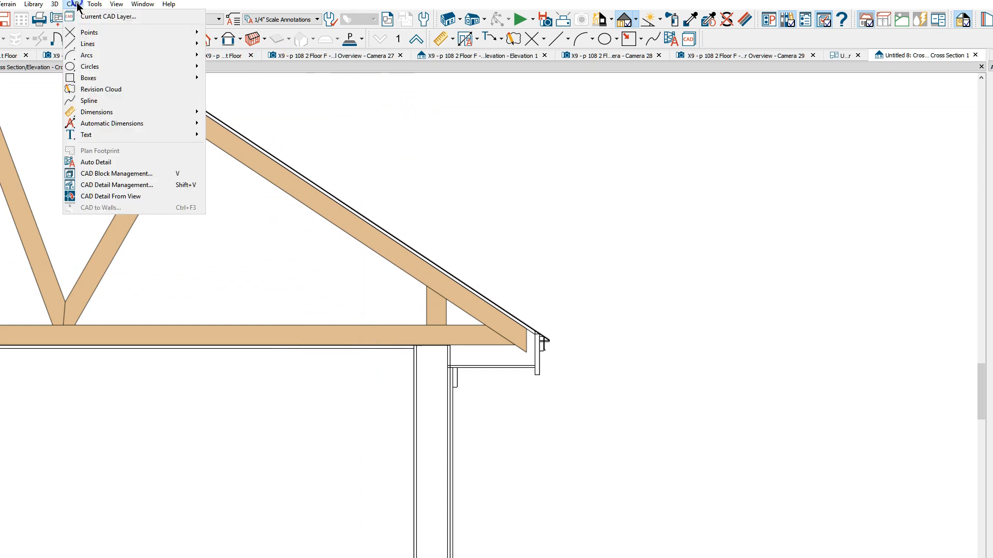
{"action": "left_click", "coordinate": [111, 196]}
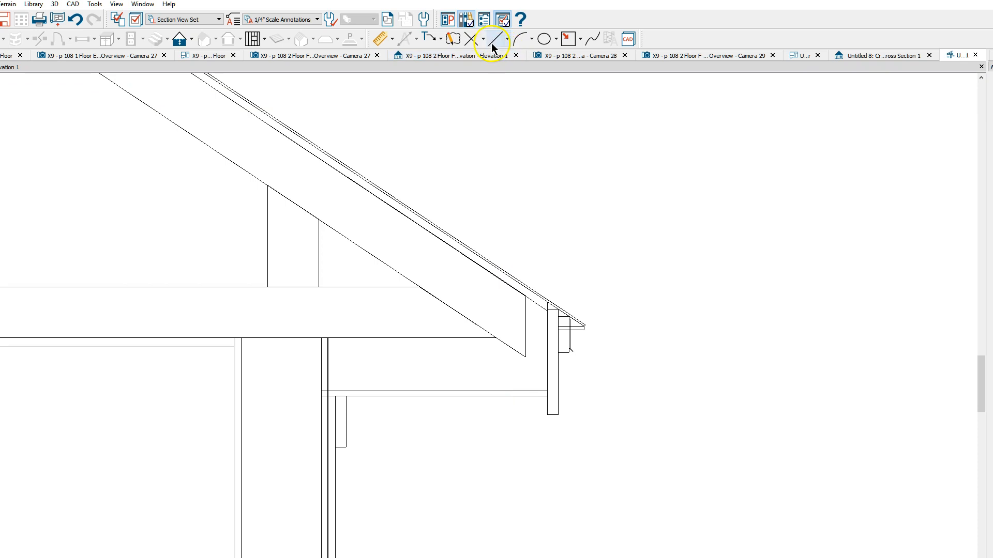
{"action": "left_click", "coordinate": [498, 38]}
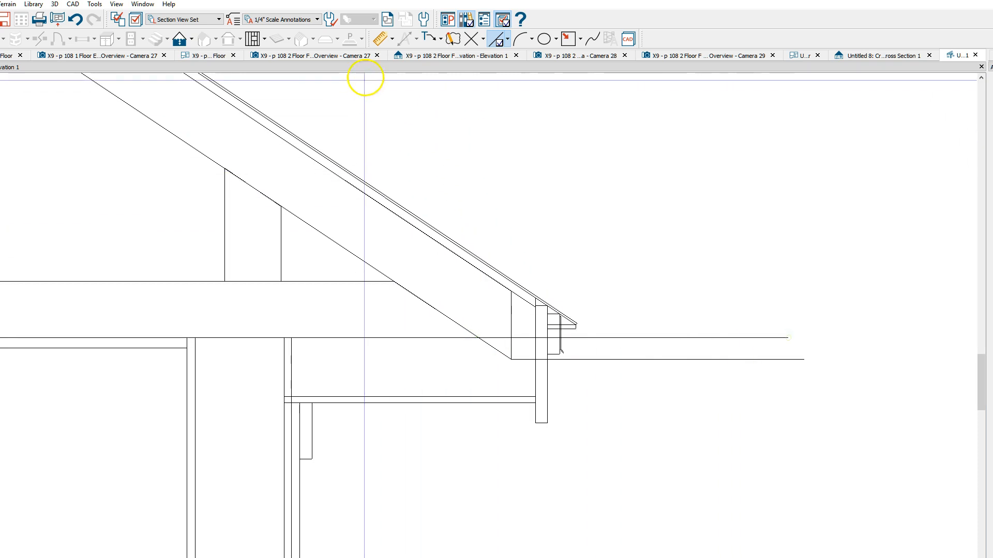
- Dimension the gap between the heel and soffit lines with End to End Dimension, reading 1 5/16 inches
{"action": "left_click", "coordinate": [379, 39]}
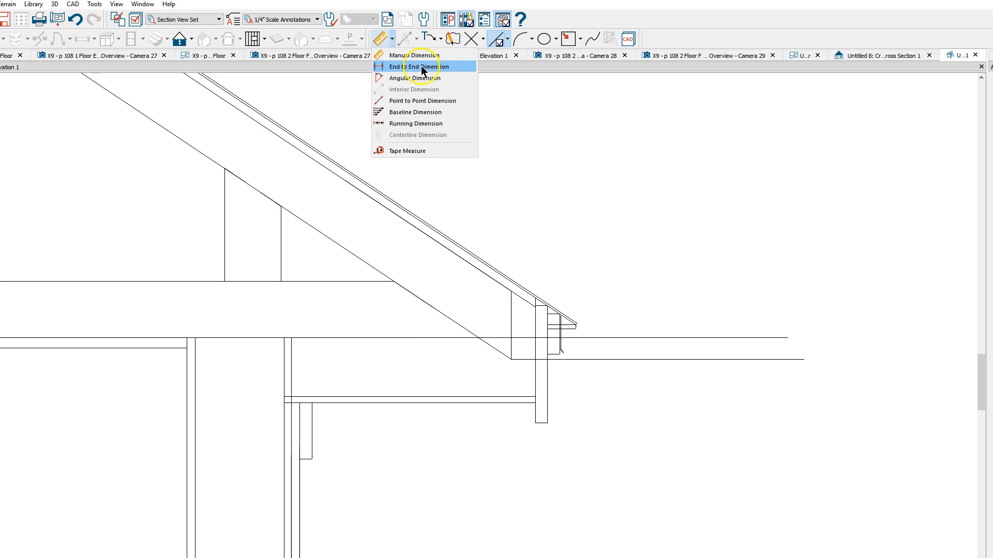
{"action": "left_click", "coordinate": [418, 66]}
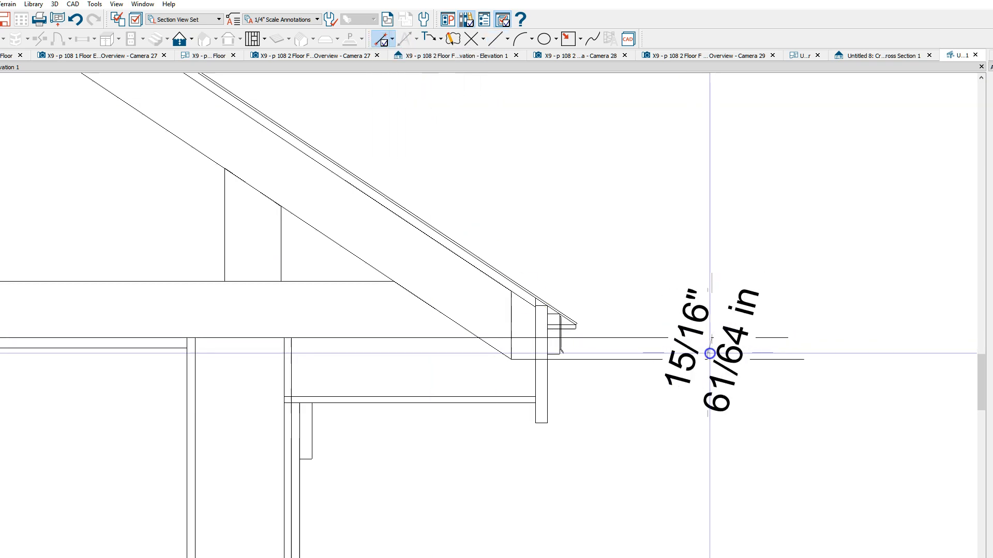
{"action": "left_click_drag", "start_coordinate": [710, 354], "coordinate": [746, 457]}
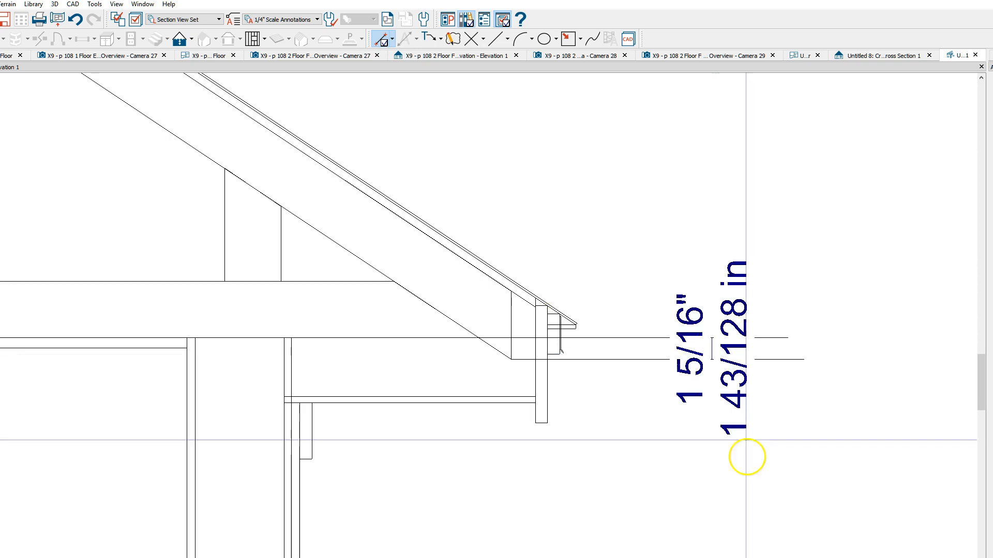
{"action": "mouse_move", "coordinate": [531, 409]}
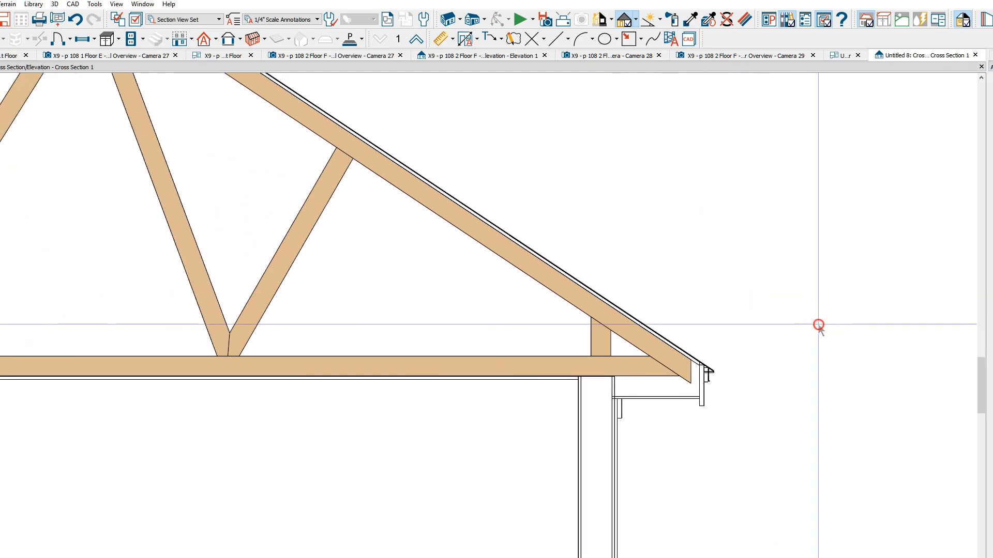
- In Build Roof, add +1 5/16 to Raise/Lower From Ceiling Height and rebuild the roof
{"action": "left_click", "coordinate": [203, 39]}
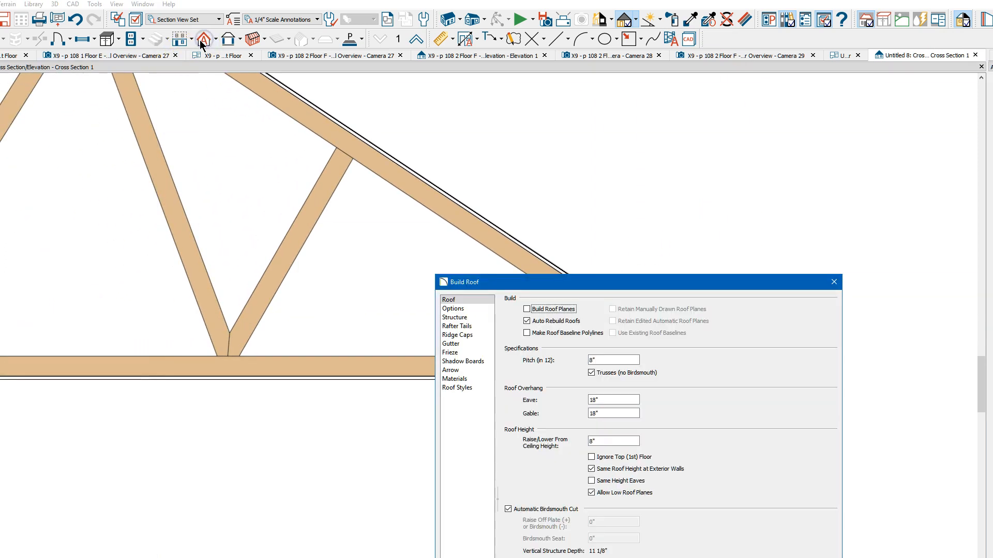
{"action": "left_click", "coordinate": [611, 441]}
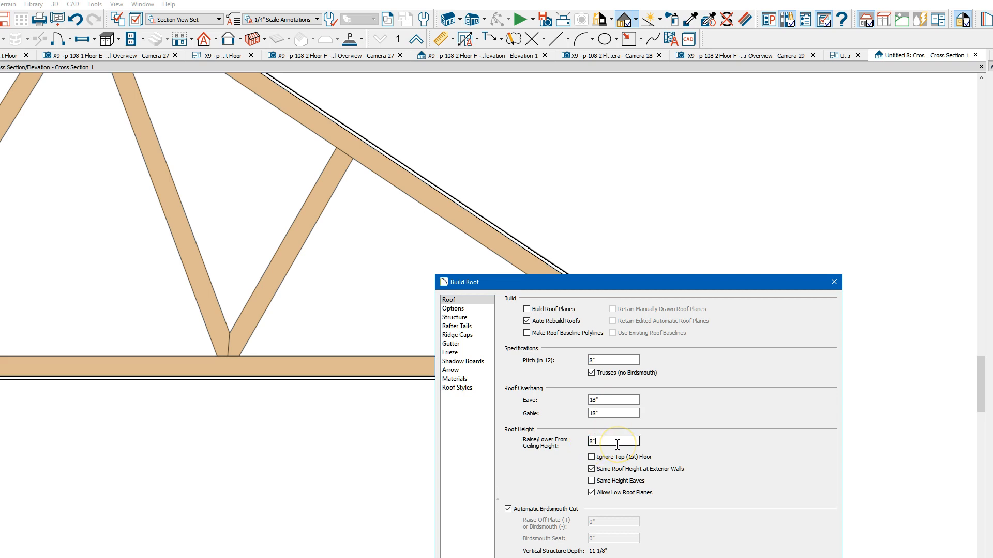
{"action": "type", "text": "+1"}
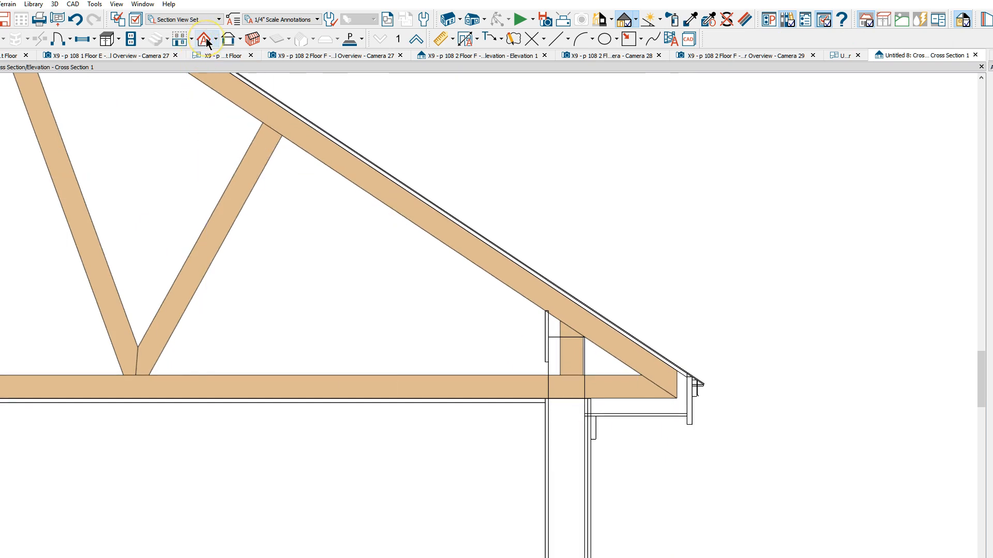
- Set the roof pitch to 12 in Build Roof, then confirm the truss specification to rebuild it at the steeper pitch
{"action": "left_click", "coordinate": [204, 38]}
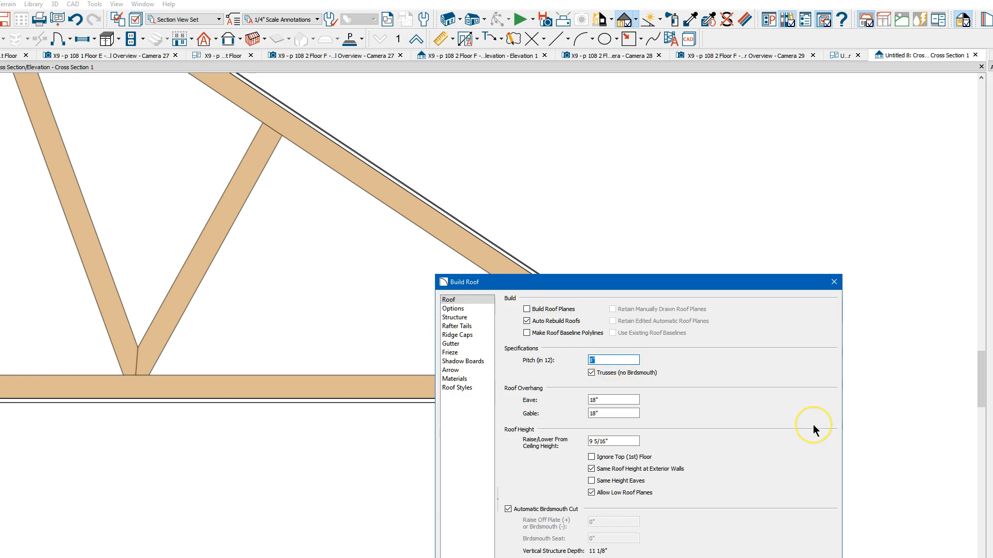
{"action": "type", "text": "12"}
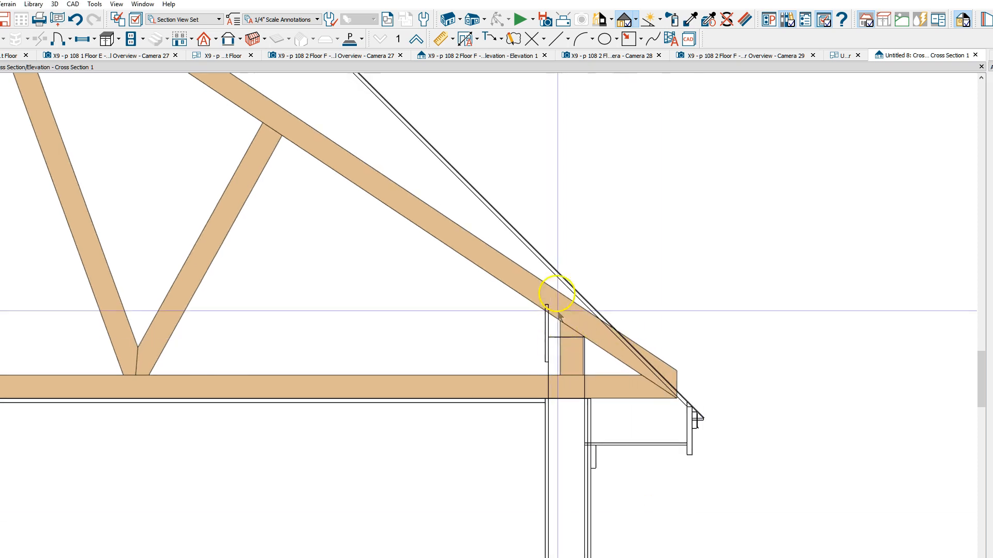
{"action": "double_click", "coordinate": [555, 304]}
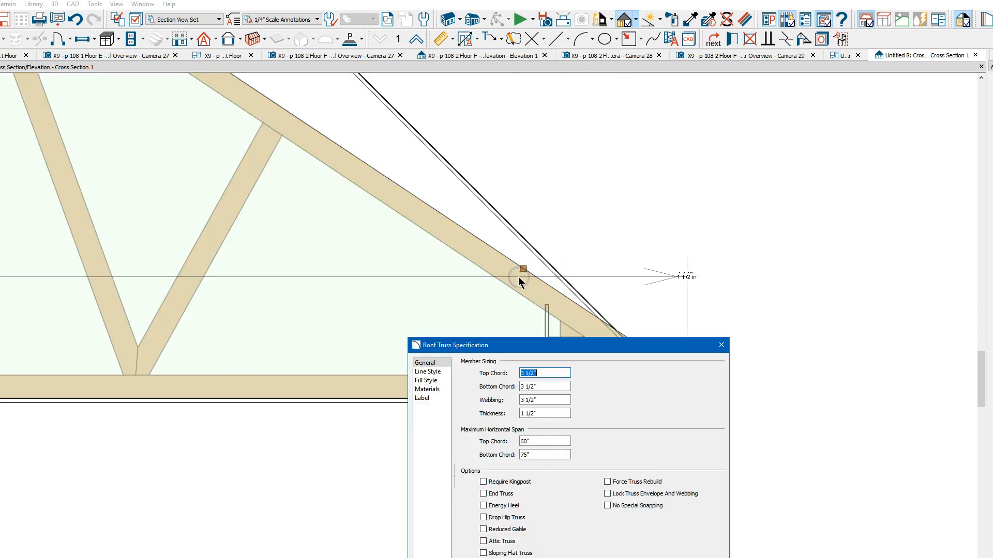
{"action": "left_click", "coordinate": [607, 482]}
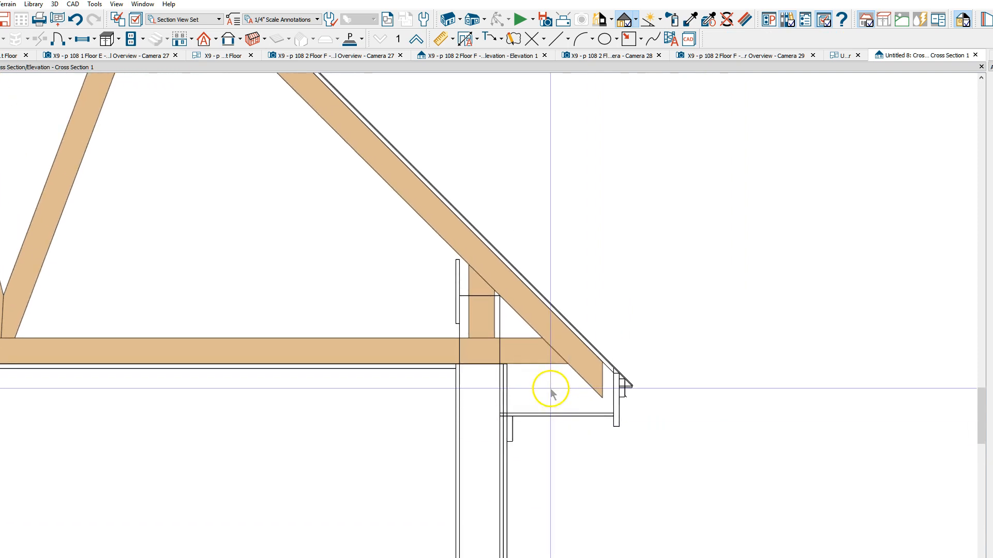
{"action": "mouse_move", "coordinate": [570, 371]}
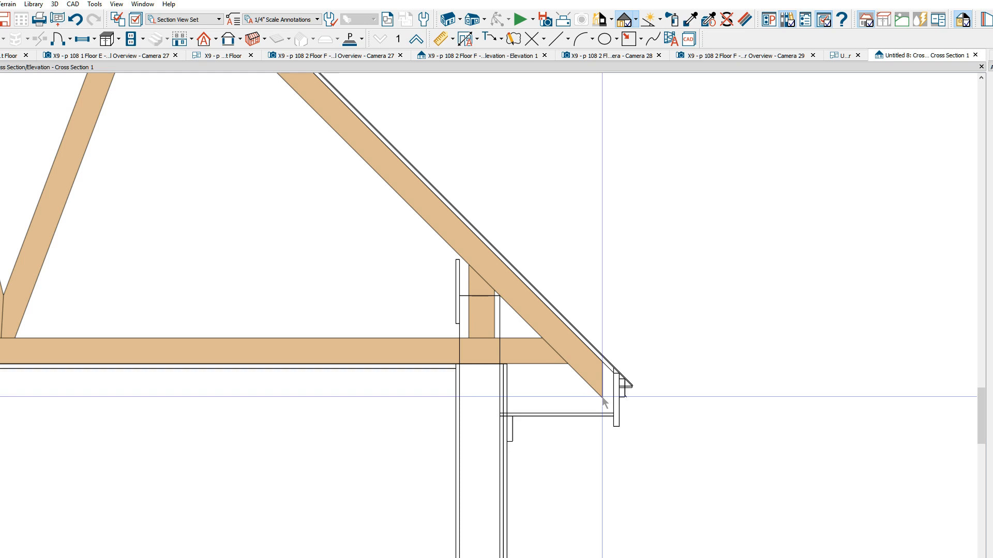
{"action": "mouse_move", "coordinate": [591, 316]}
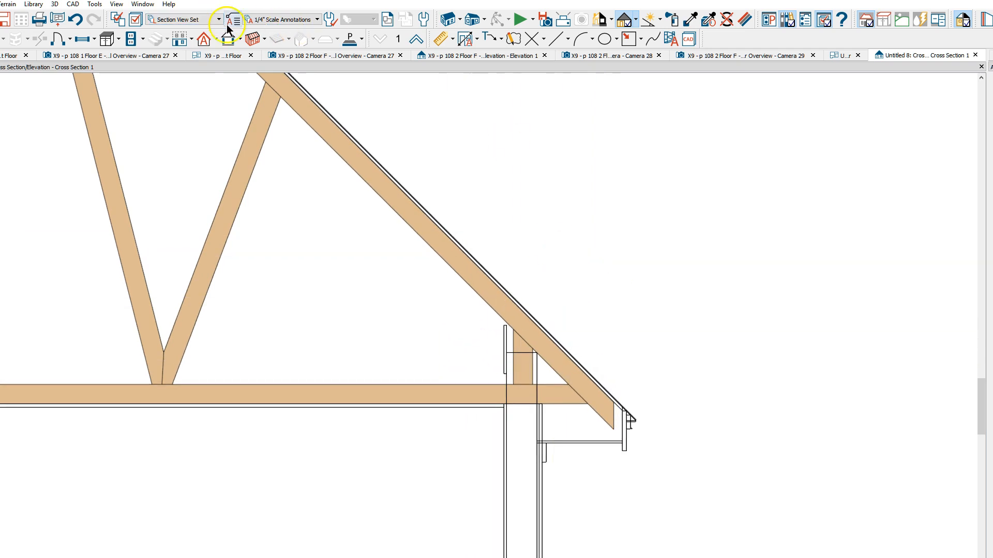
- Create a fresh 2D CAD detail from the steeper-pitch cross section for the eave reference lines
{"action": "left_click", "coordinate": [73, 4]}
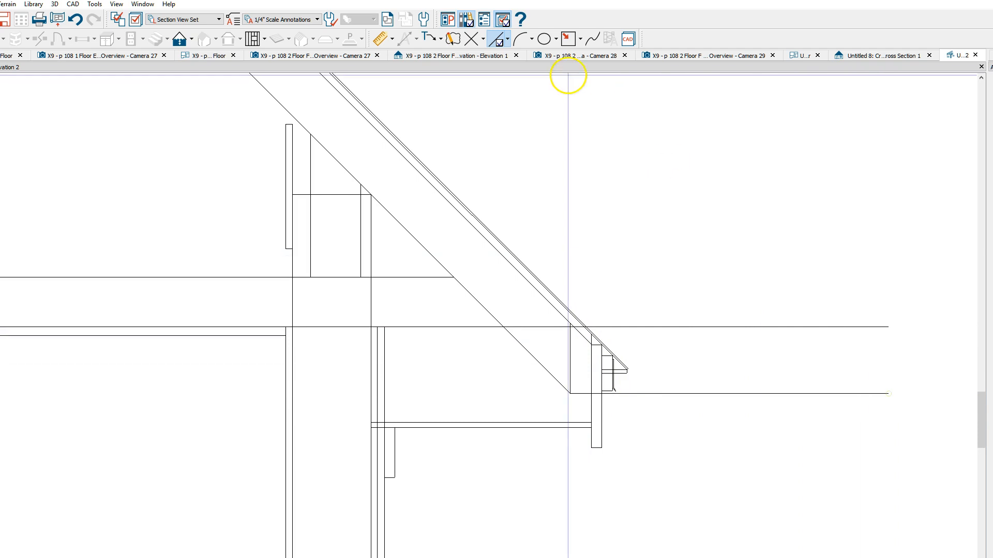
- Start a Point to Point Dimension between the heel and soffit lines in the new eave detail
{"action": "left_click", "coordinate": [378, 39]}
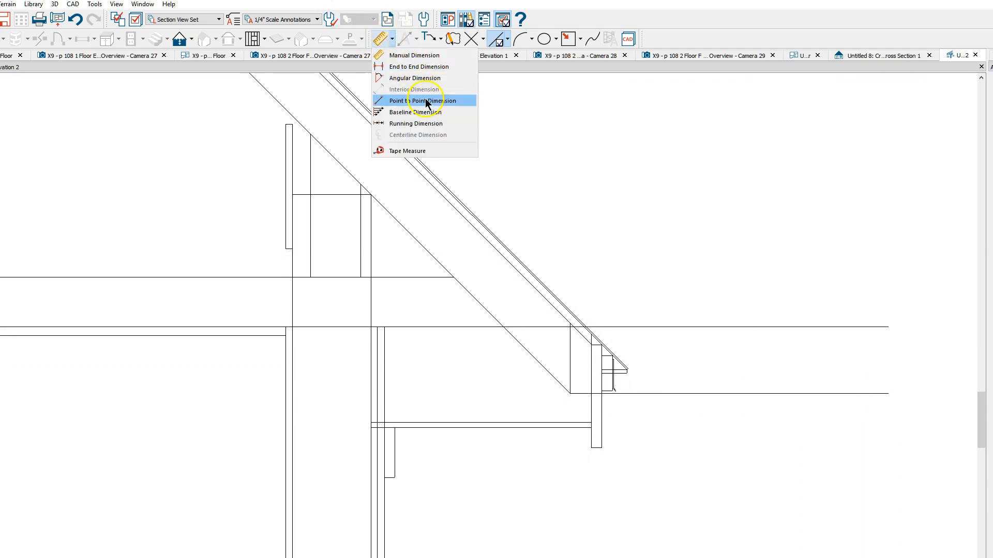
{"action": "left_click", "coordinate": [425, 101]}
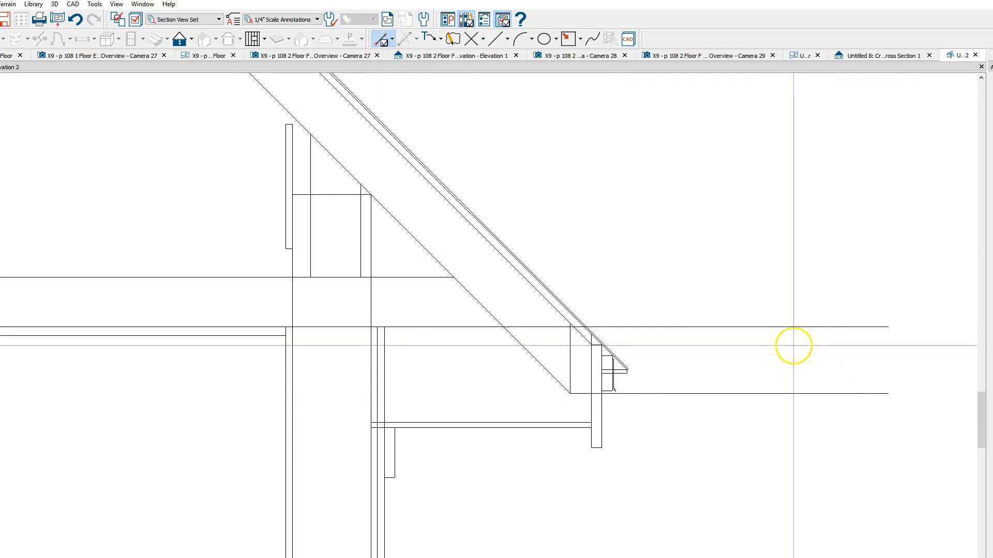
{"action": "left_click", "coordinate": [793, 345]}
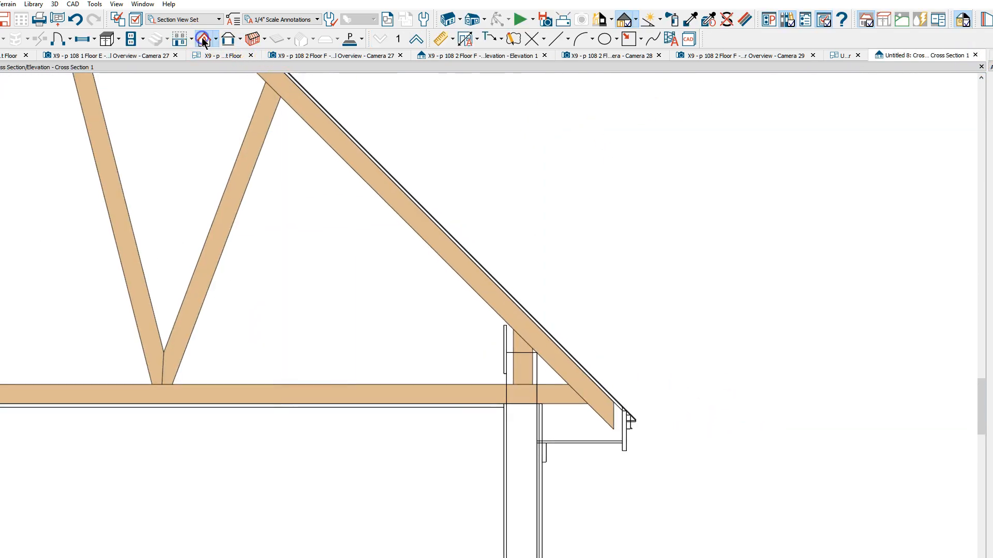
- Append 1 1/16 to Raise/Lower From Ceiling Height in Build Roof and rebuild the truss to match
{"action": "left_click", "coordinate": [204, 40]}
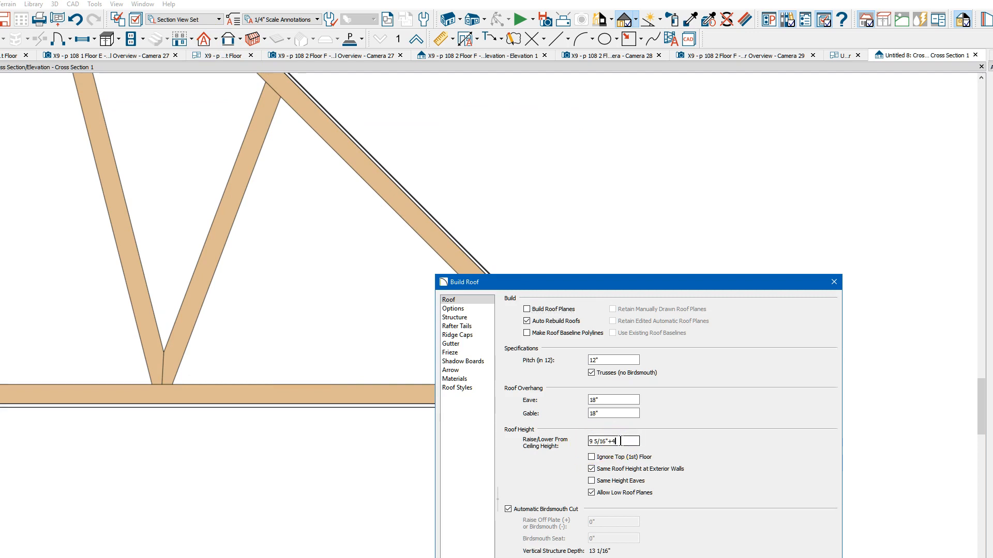
{"action": "type", "text": "1"}
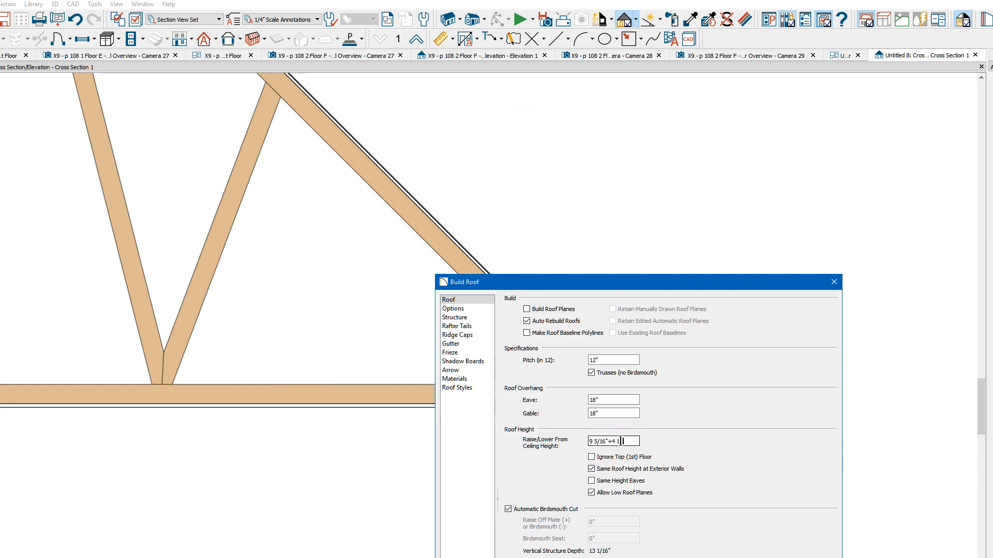
{"action": "type", "text": "1/16"}
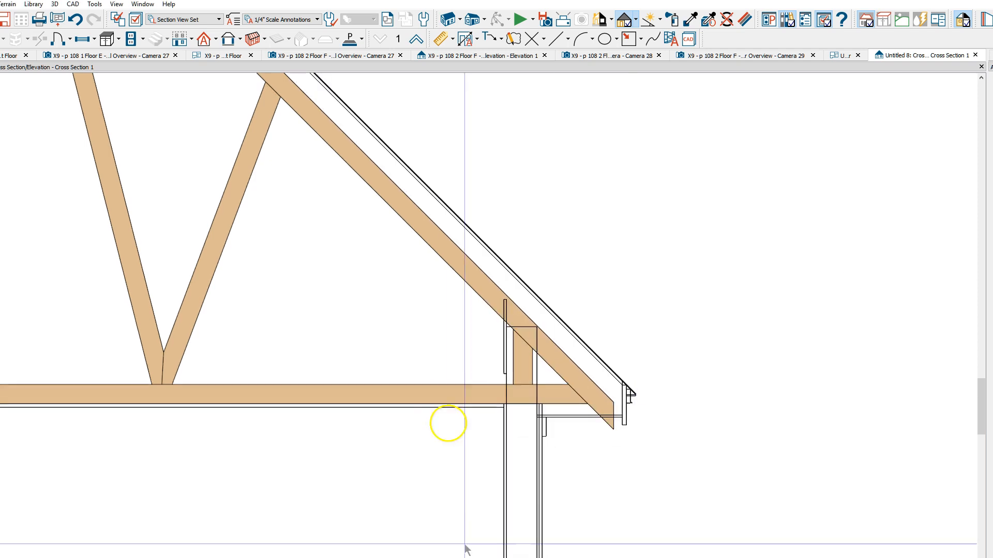
{"action": "double_click", "coordinate": [484, 277]}
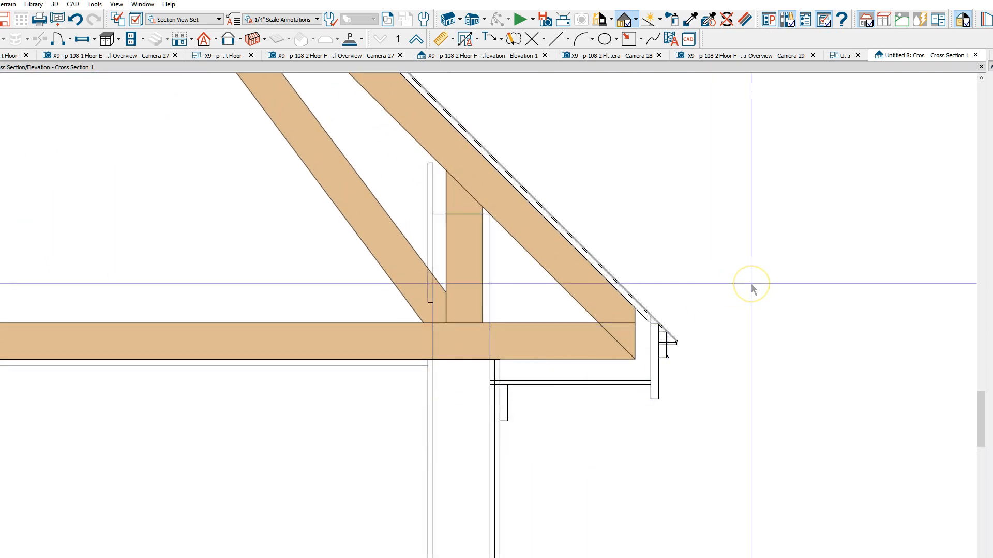
{"action": "mouse_move", "coordinate": [753, 289]}
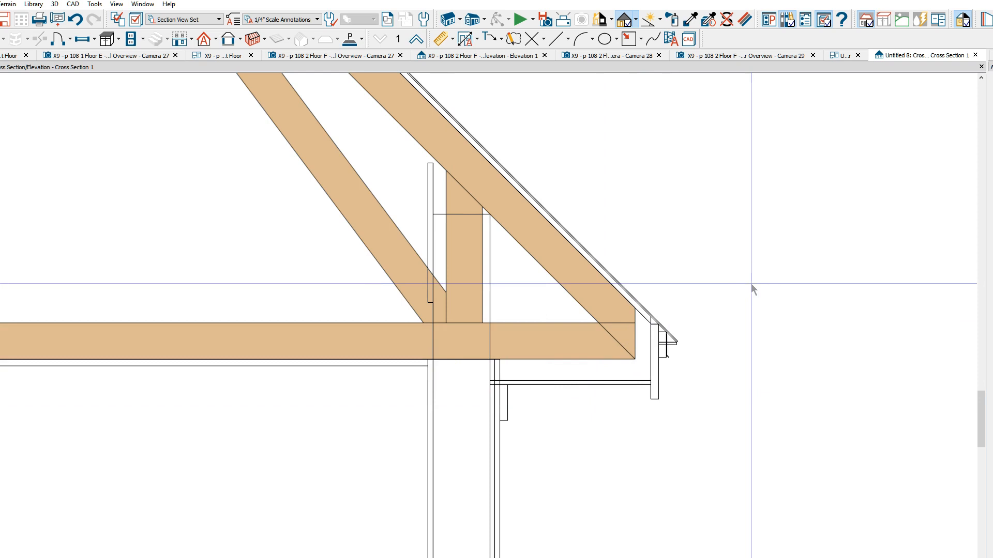